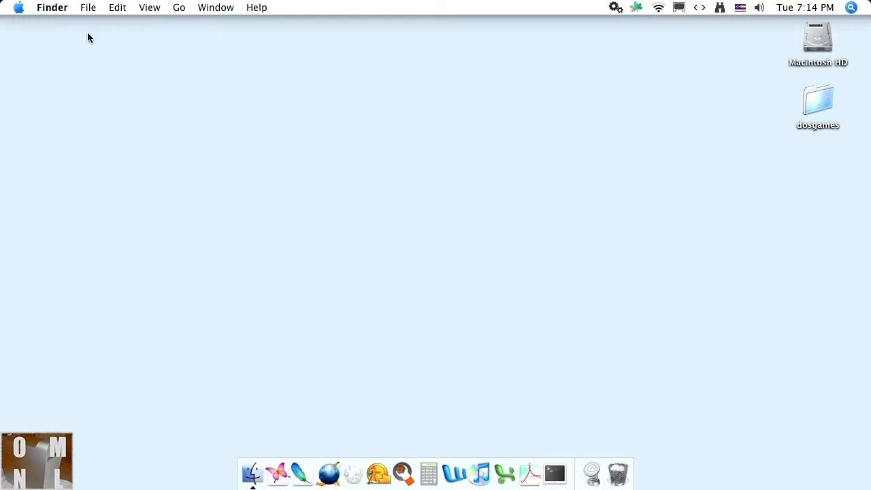
Show About This Mac (OS X 10.4.11) and continue to System Profiler's hardware report.
left_click(19, 7)
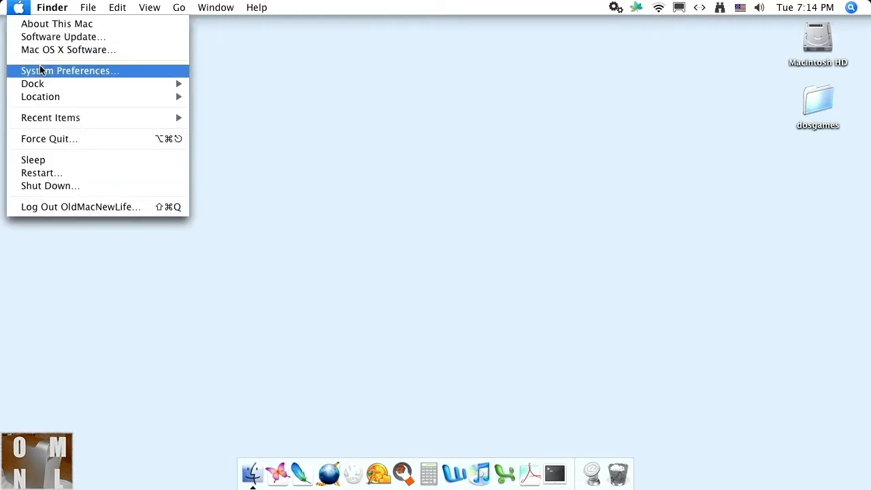
mouse_move(61, 36)
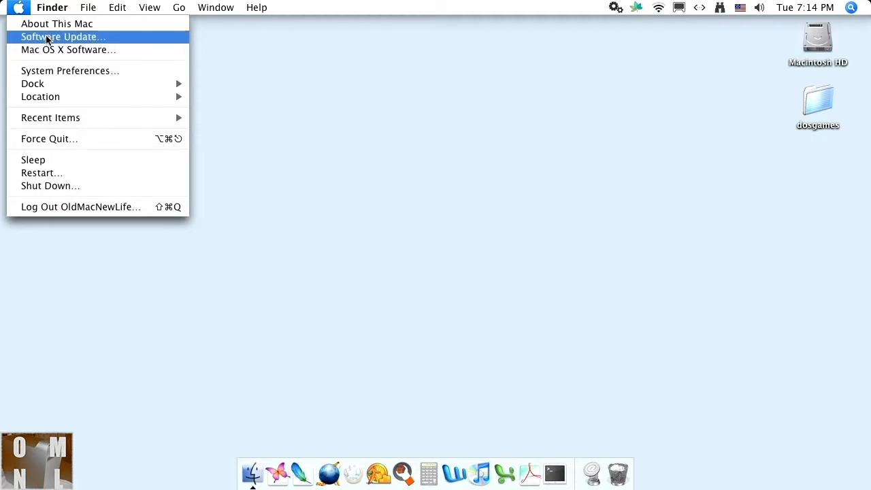
left_click(57, 23)
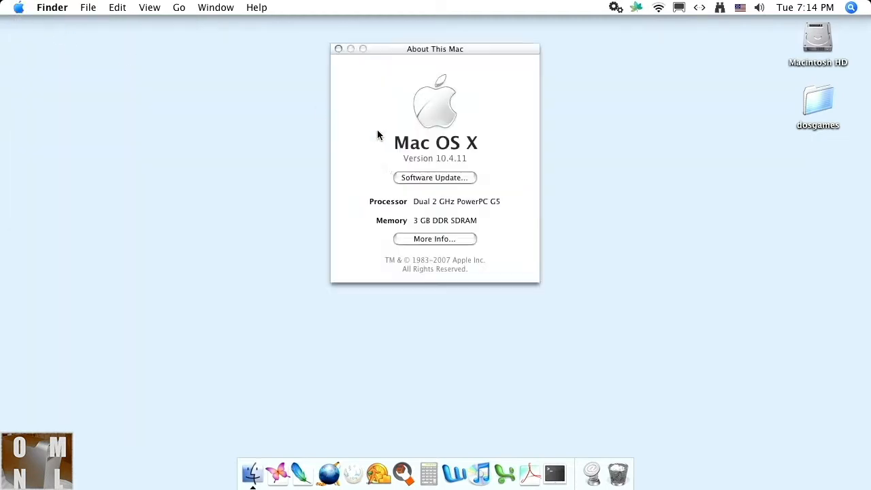
left_click(434, 239)
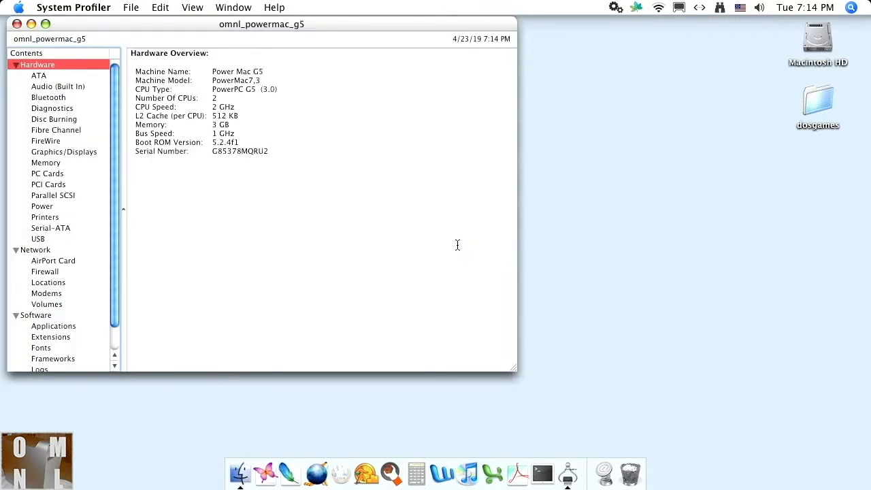
mouse_move(63, 102)
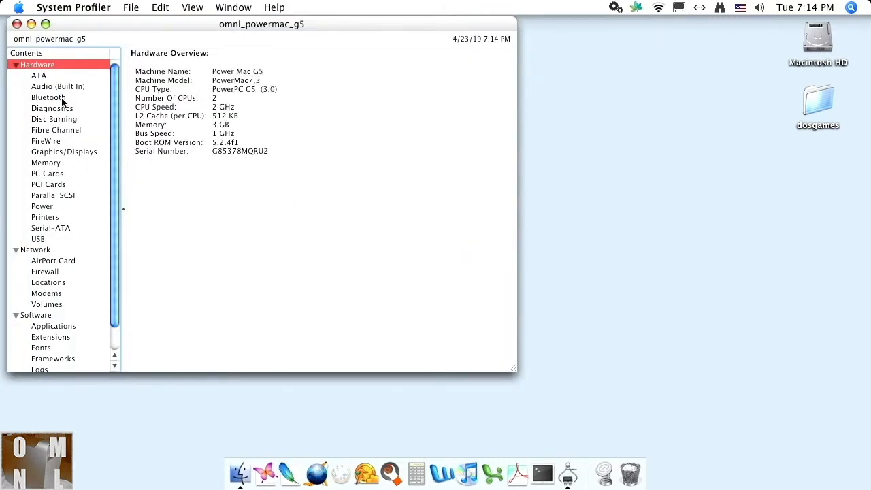
Review the Bluetooth report listing the paired Apple Wireless Keyboard and Magic Mouse, then the Modems report.
left_click(48, 98)
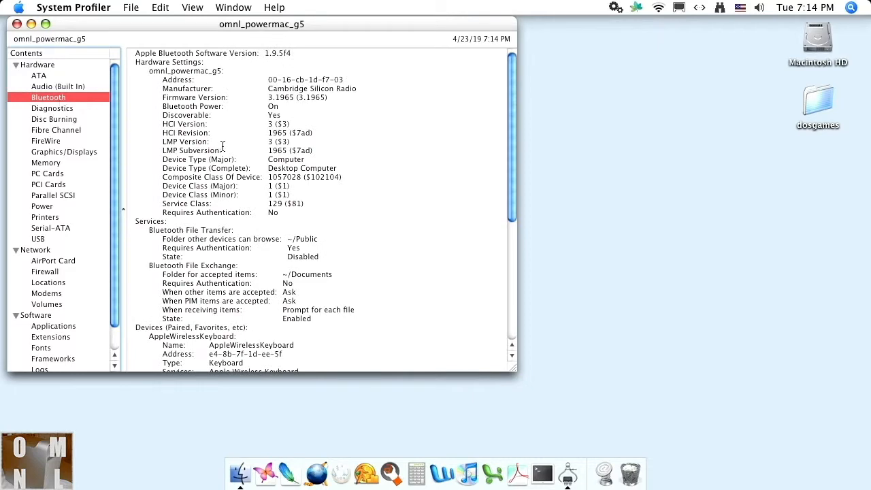
scroll("down", 3)
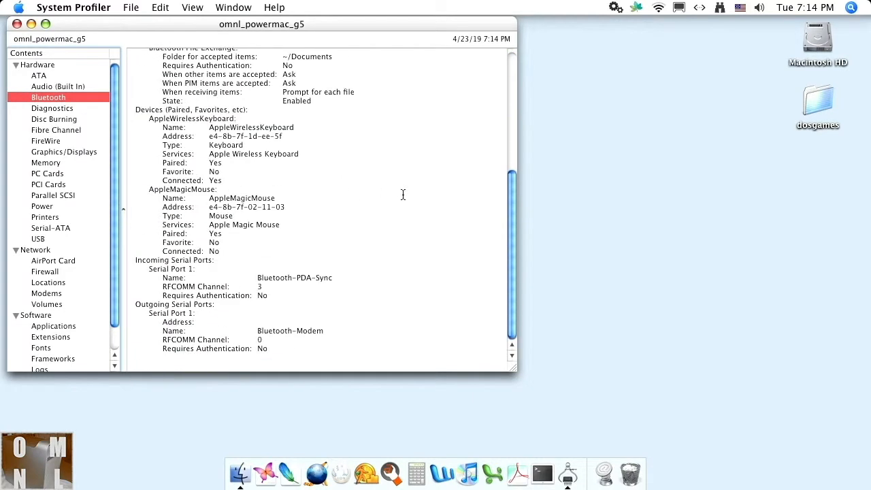
scroll("up", 3)
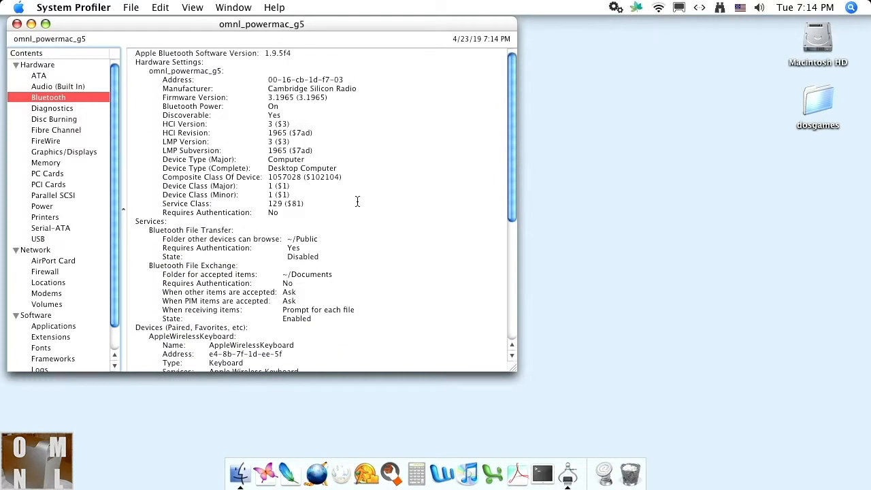
mouse_move(81, 172)
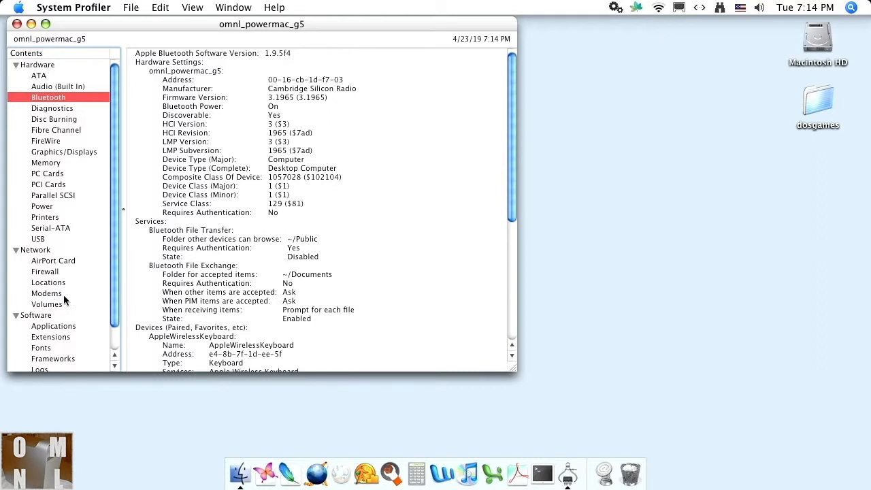
left_click(47, 293)
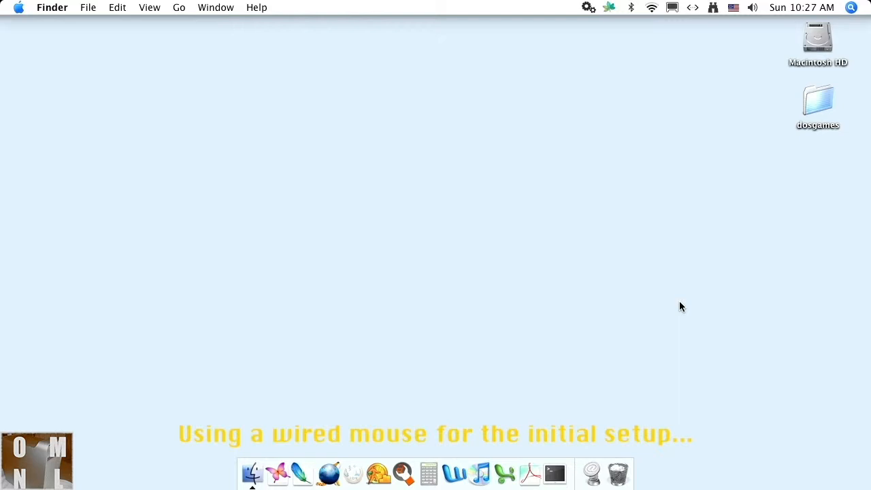
mouse_move(54, 46)
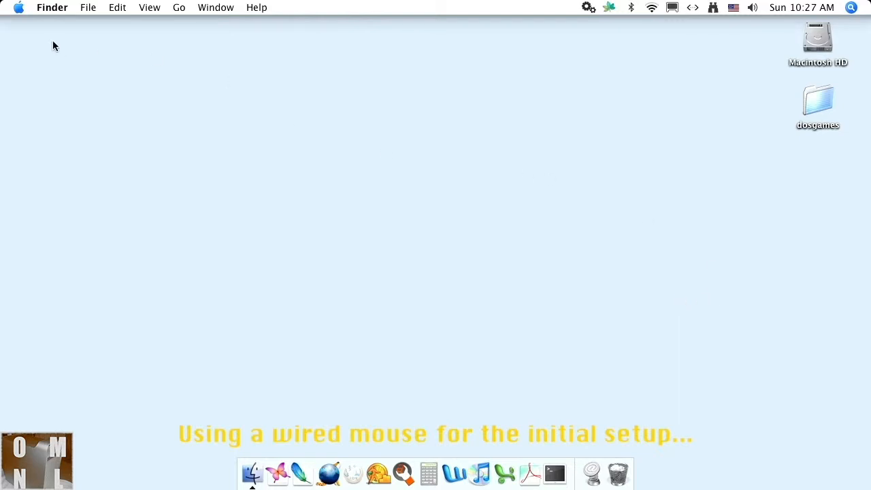
From the Bluetooth menu-bar icon reach the Devices list and start Set Up New Device.
left_click(628, 8)
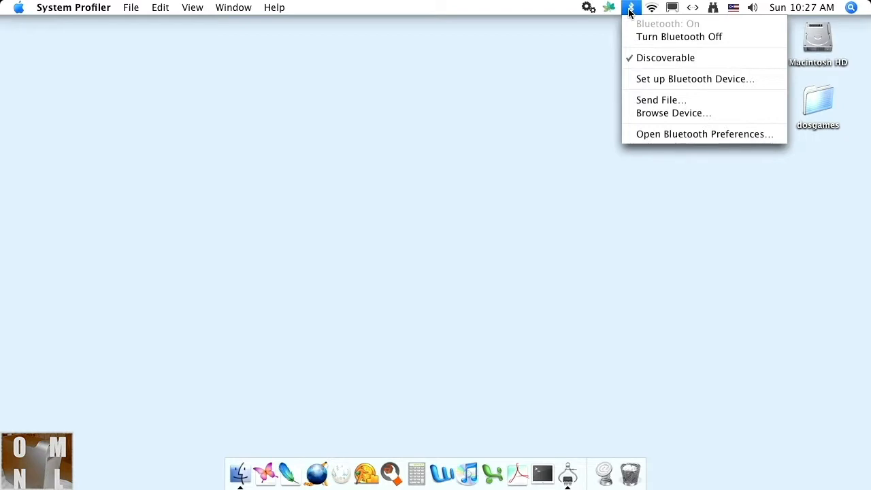
mouse_move(724, 141)
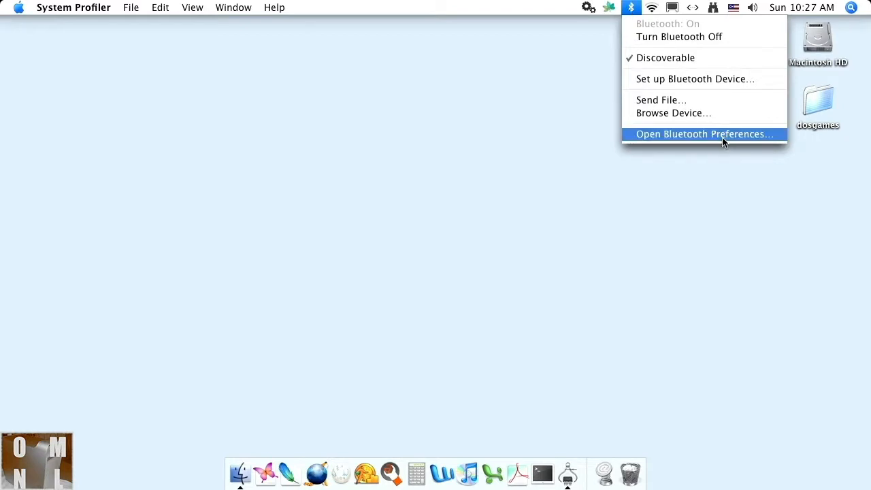
left_click(705, 135)
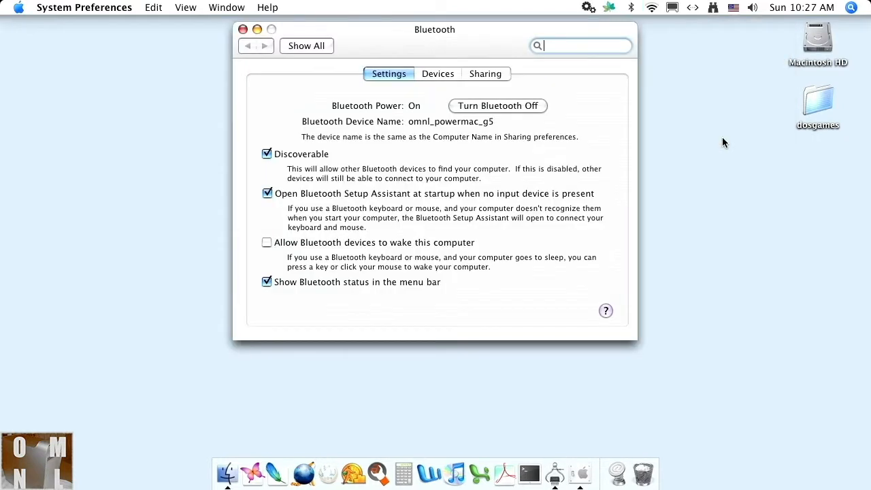
left_click(438, 74)
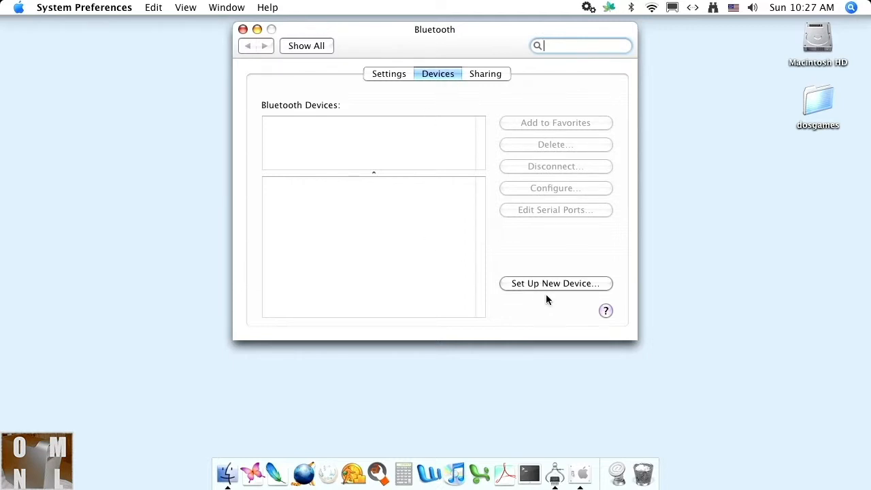
left_click(556, 283)
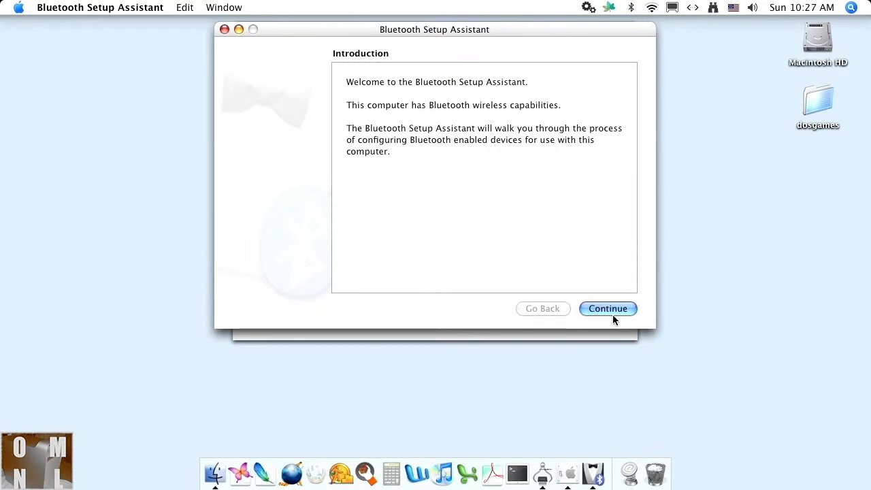
Walk the assistant through Mouse, pair the found mouse and reach the Conclusion page.
left_click(607, 309)
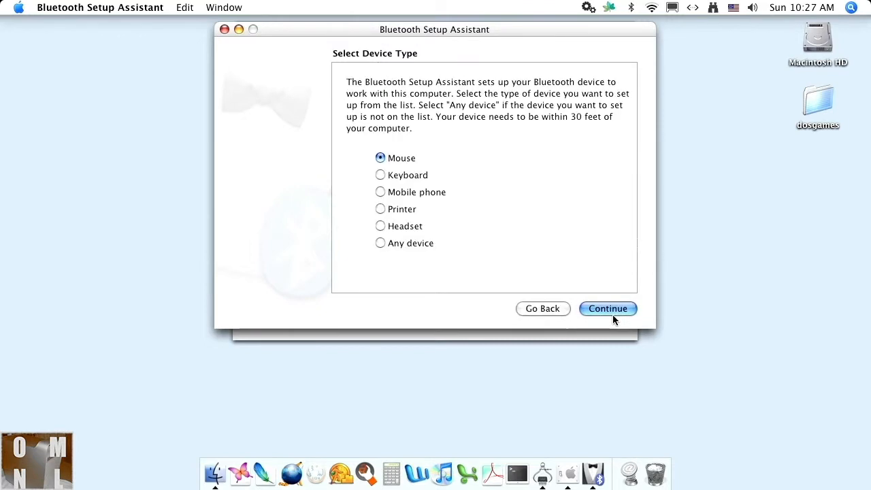
left_click(607, 307)
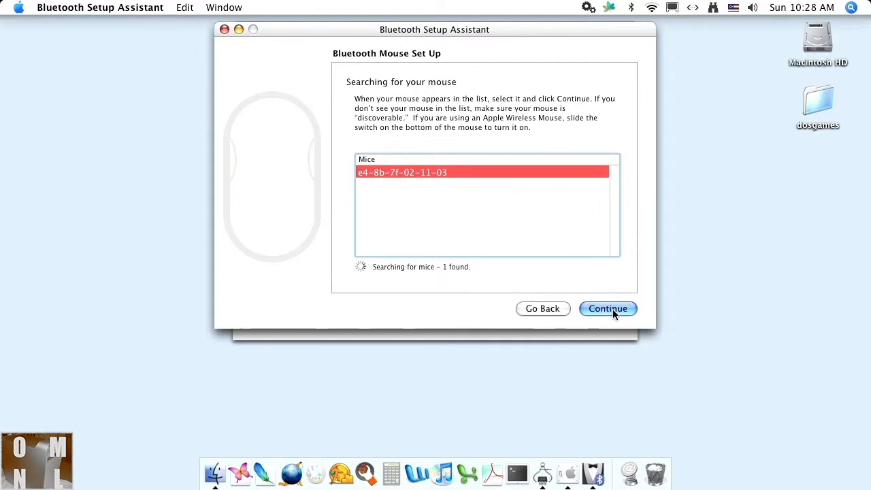
left_click(607, 307)
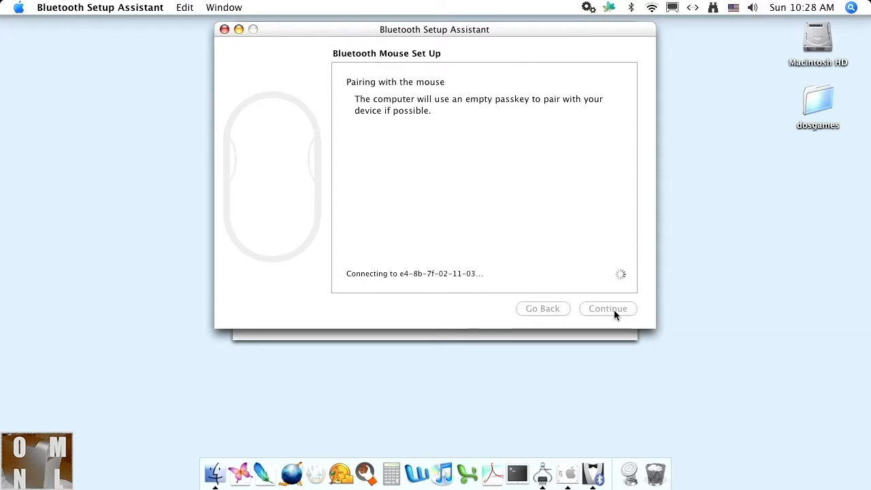
left_click(607, 309)
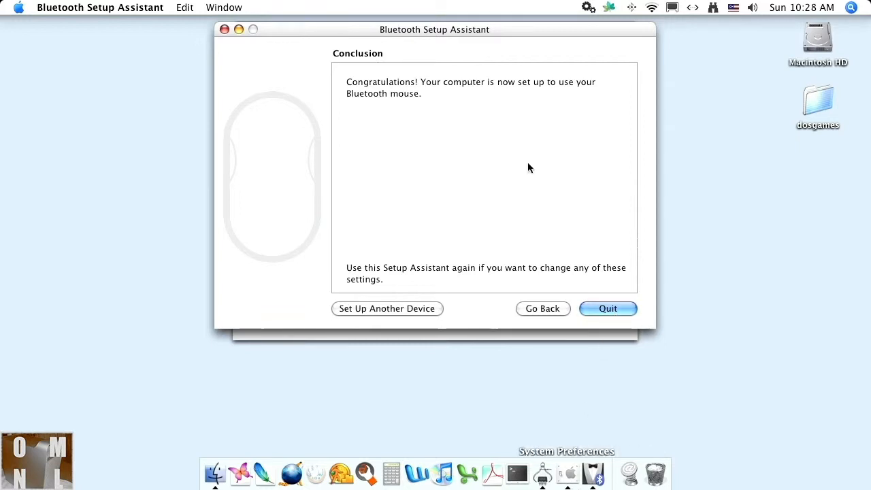
mouse_move(535, 237)
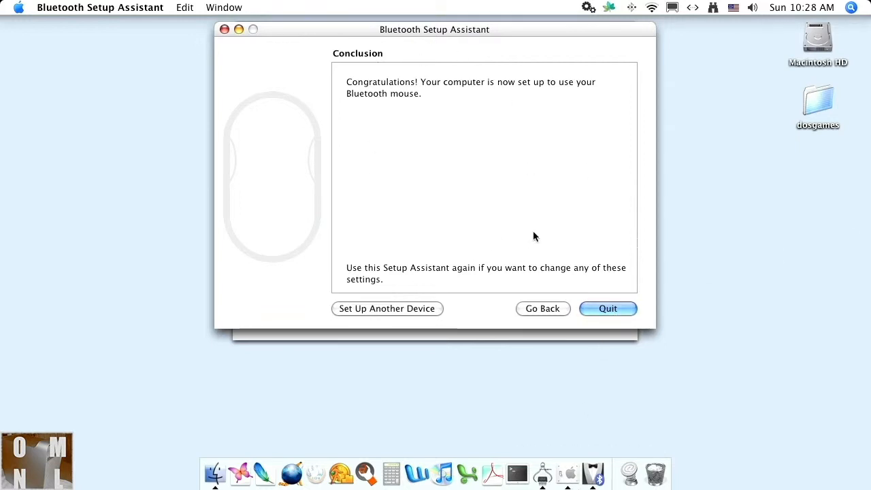
mouse_move(742, 213)
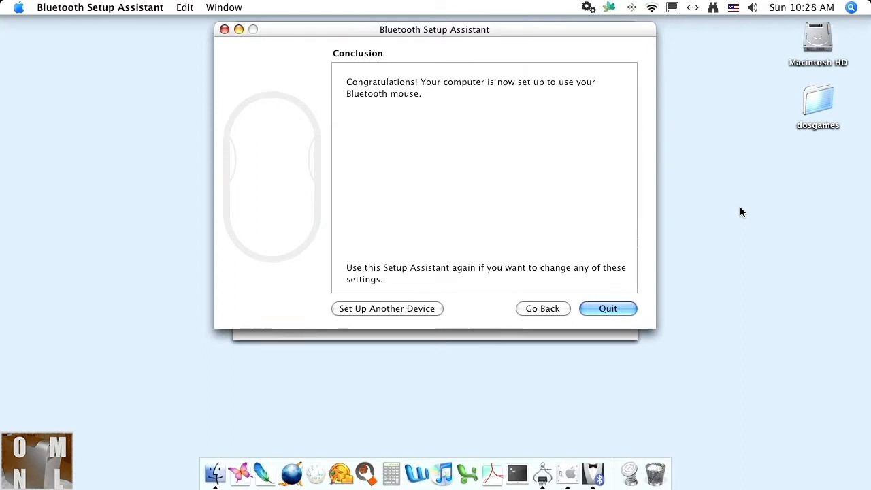
mouse_move(511, 258)
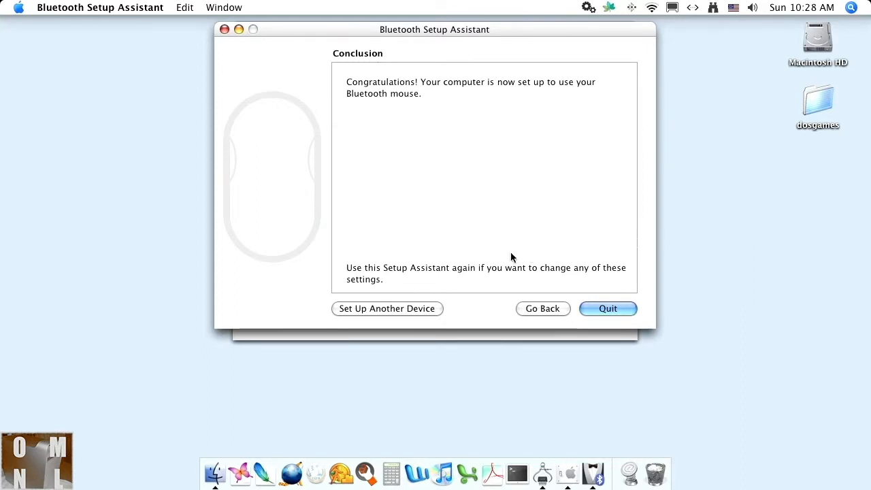
mouse_move(374, 309)
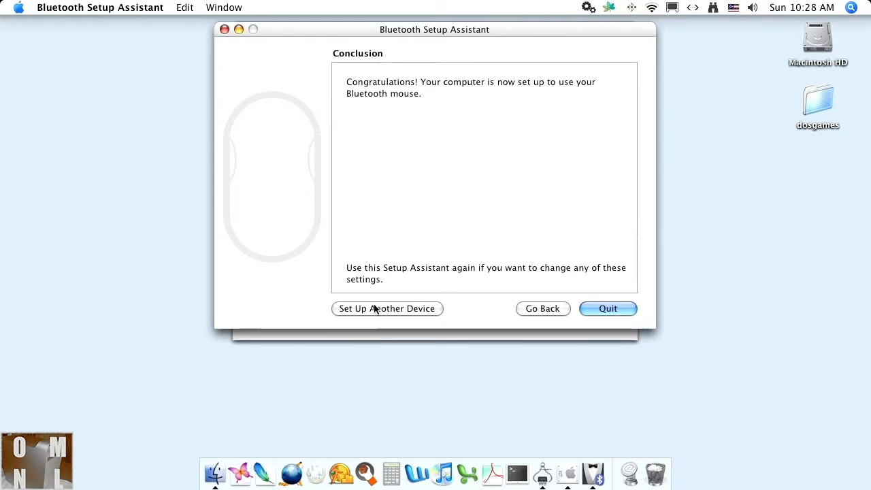
Set up another device as Keyboard, pair the found keyboard and reach its passkey page.
left_click(386, 307)
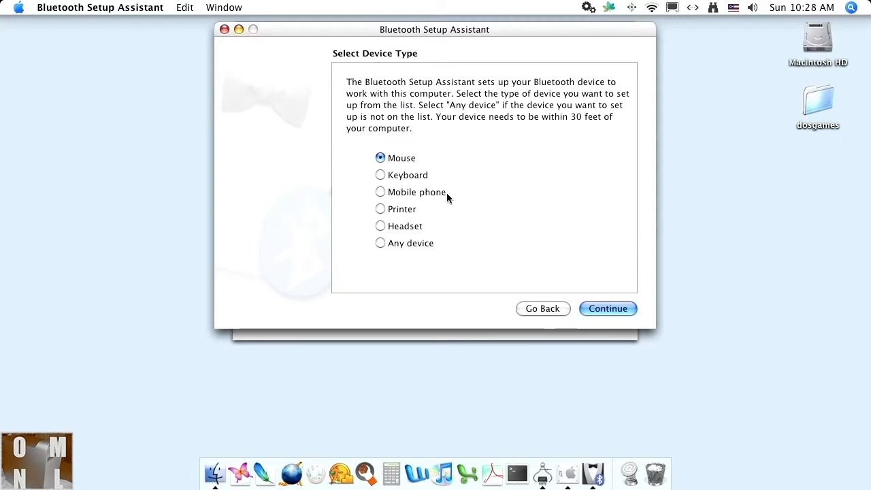
left_click(379, 175)
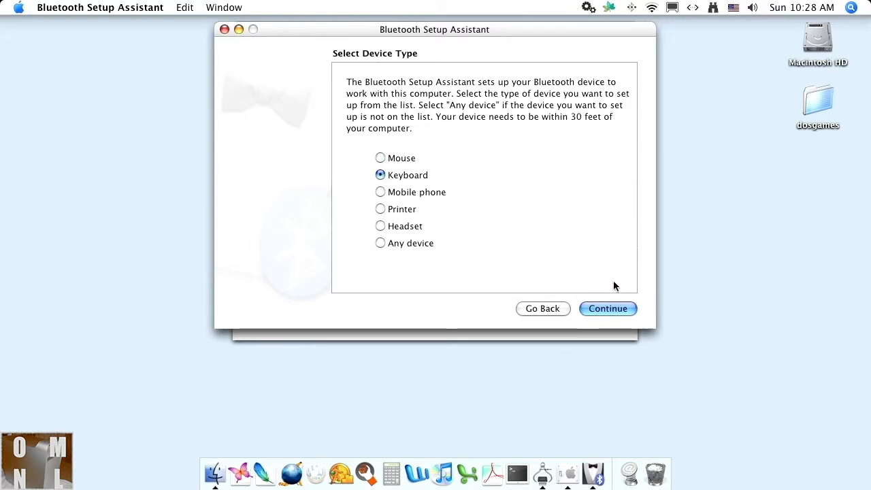
left_click(607, 308)
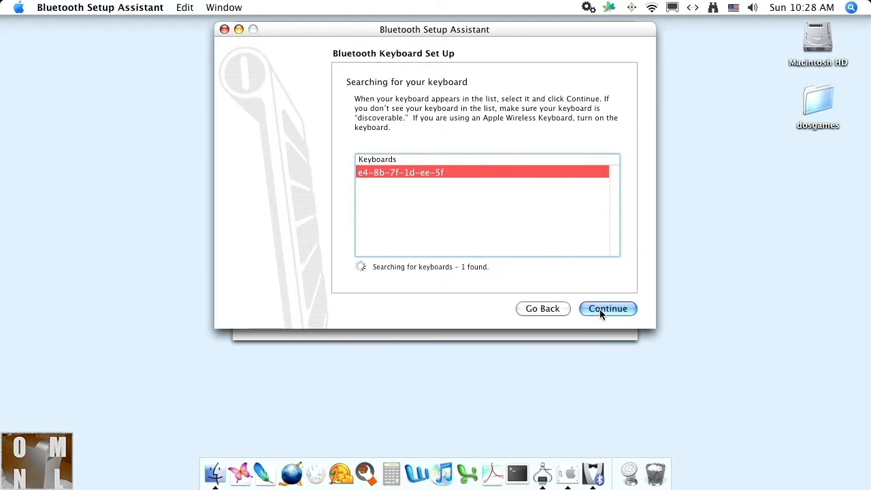
left_click(607, 307)
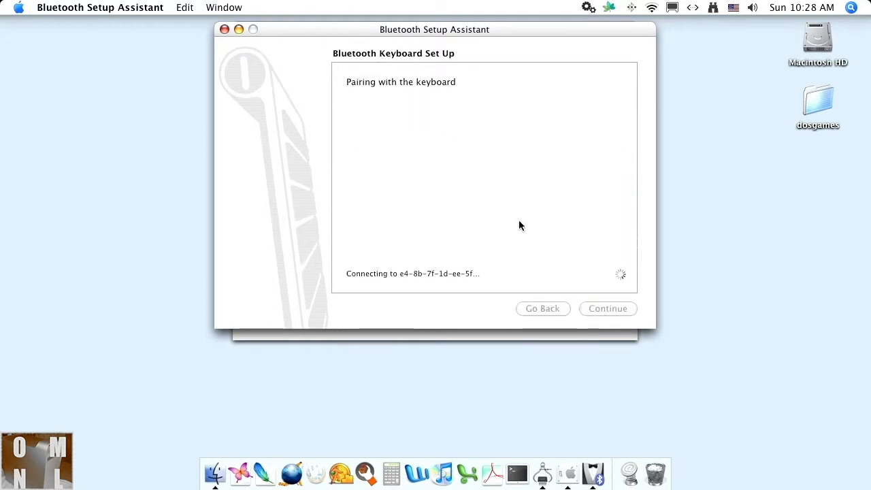
mouse_move(539, 219)
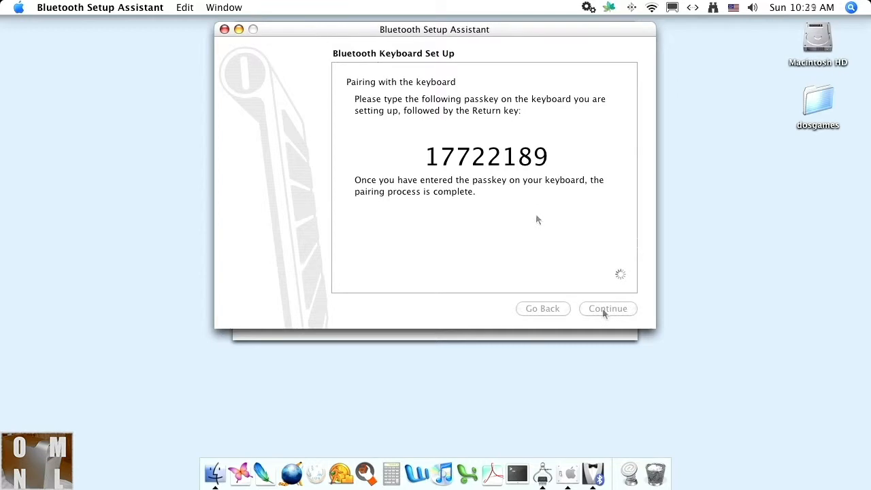
left_click(607, 309)
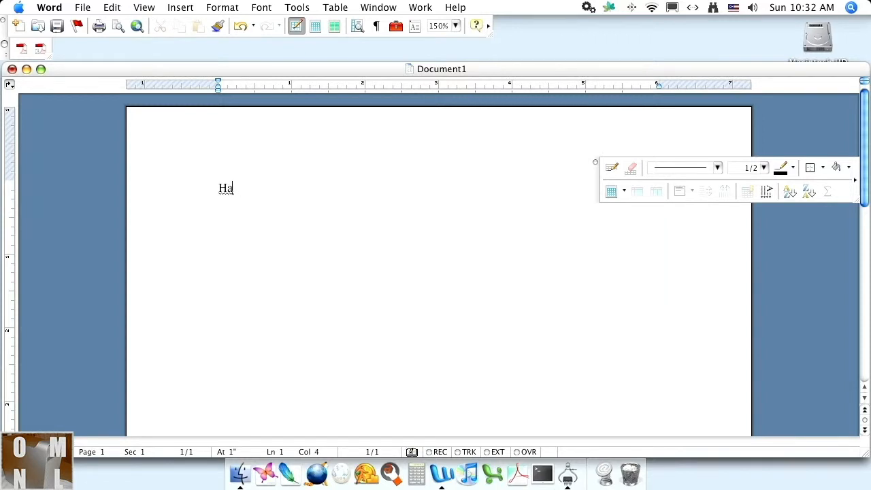
Enter "Has difficulty following basic directions!" at the top of the blank document.
type("s")
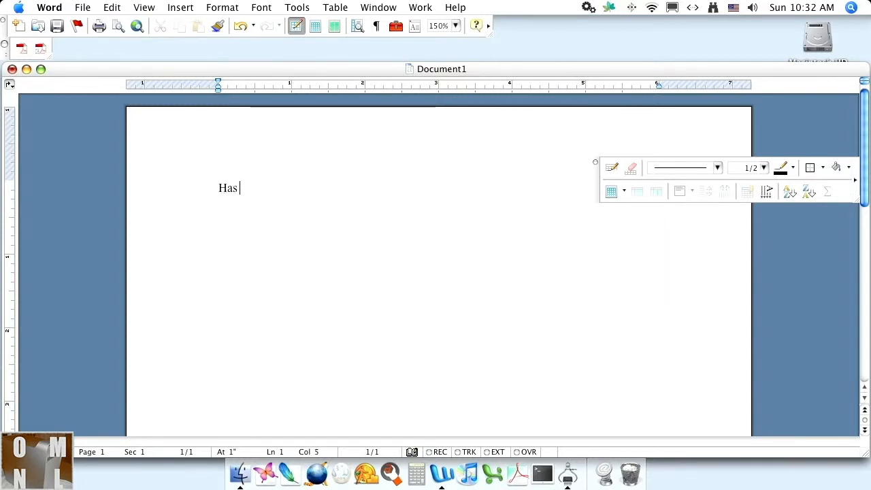
type("di")
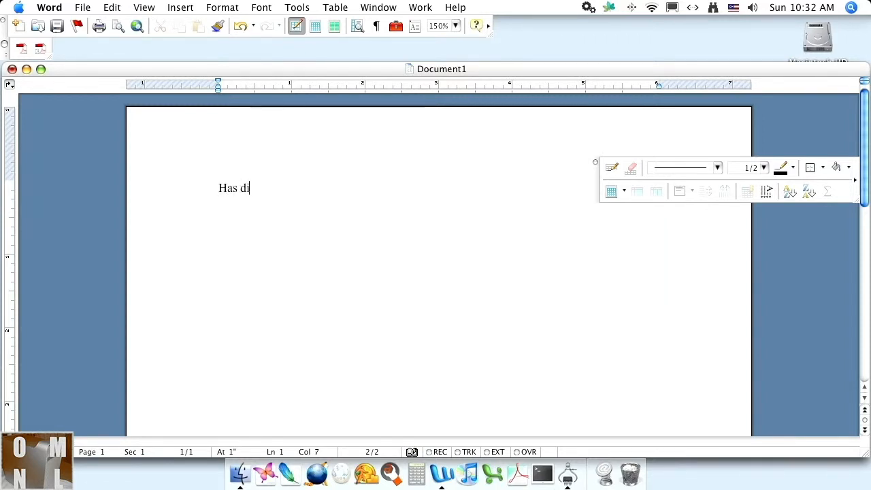
type("fficulty")
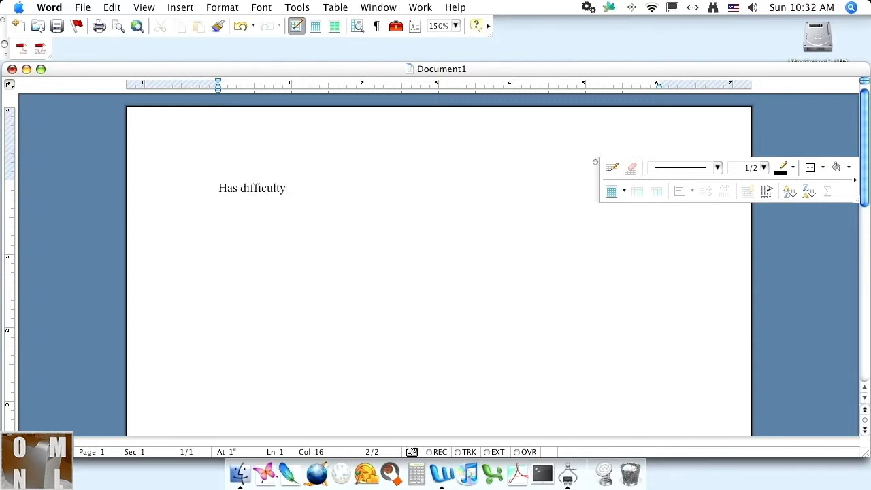
type("following bas")
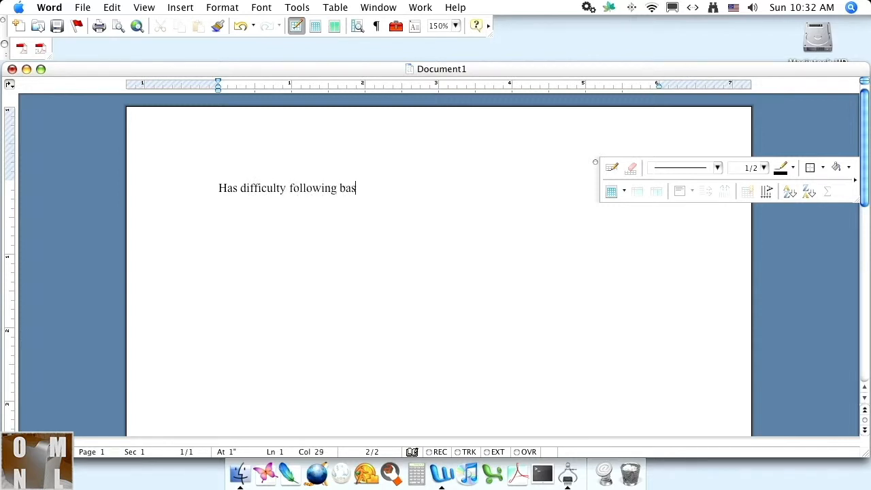
type("ic direction")
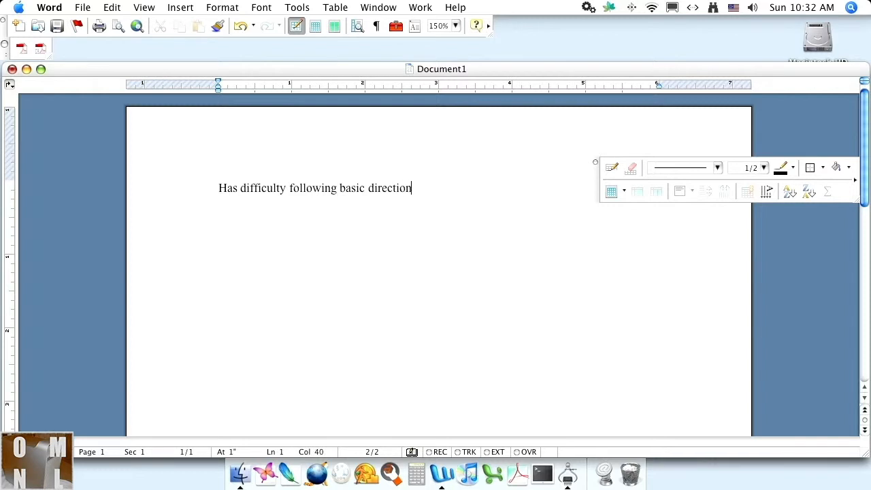
type("s!")
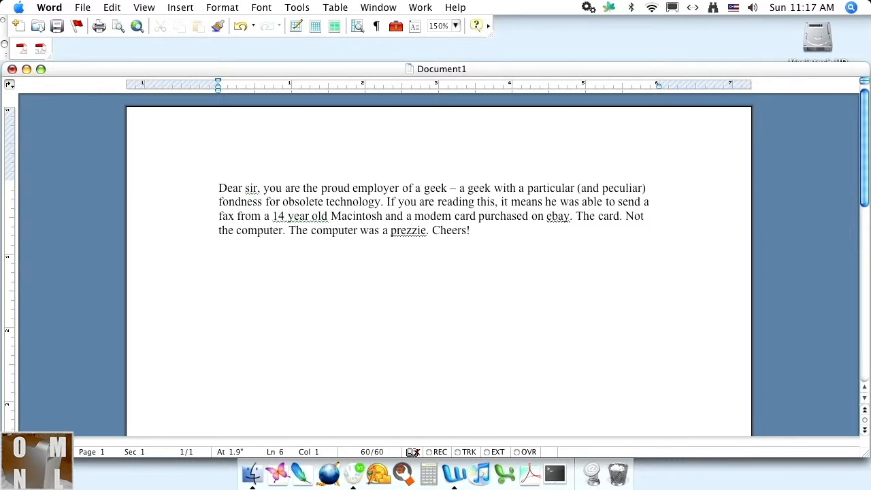
Place the insertion point below the letter and bring up the File menu.
left_click(218, 258)
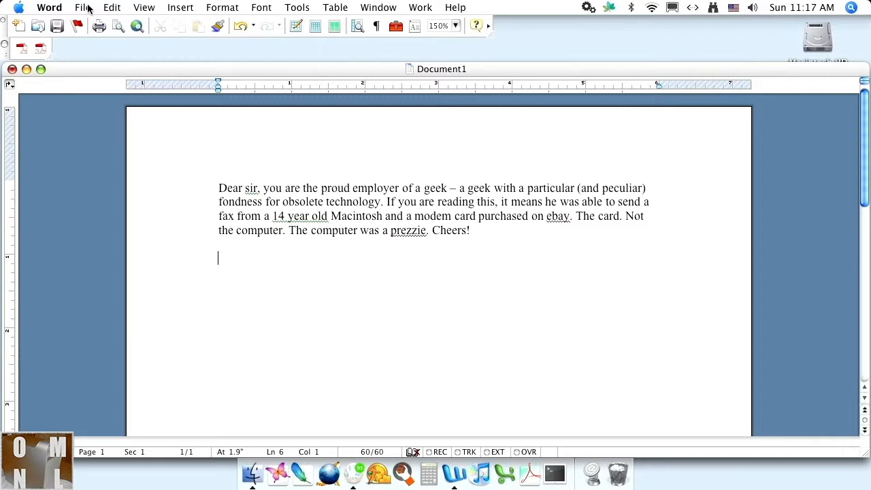
left_click(83, 8)
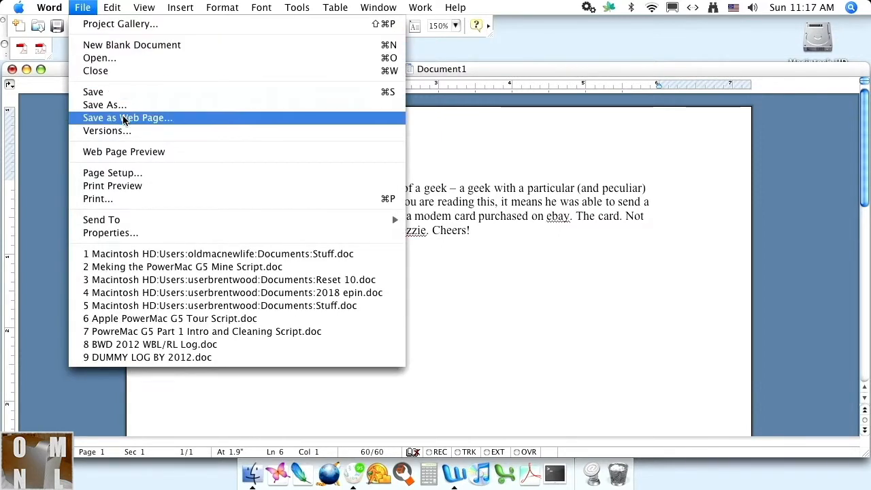
mouse_move(125, 136)
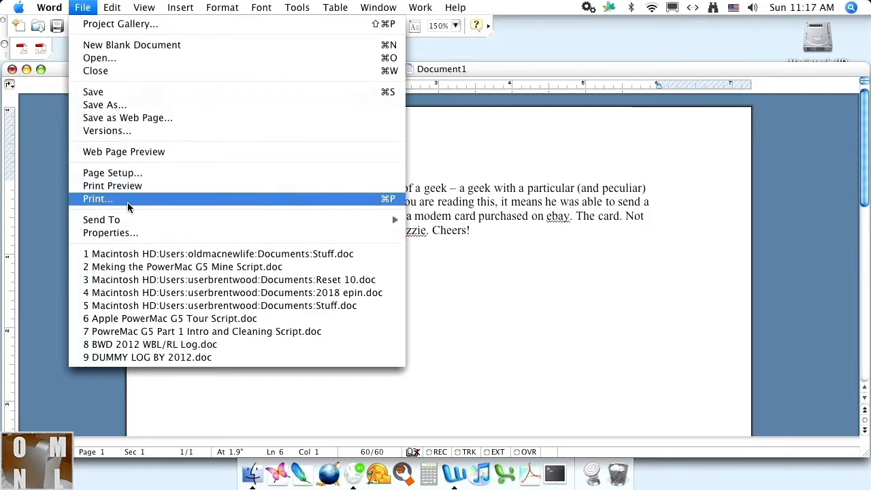
From Print, choose Fax PDF so the dialog shows fax recipient, modem and cover page settings.
left_click(98, 198)
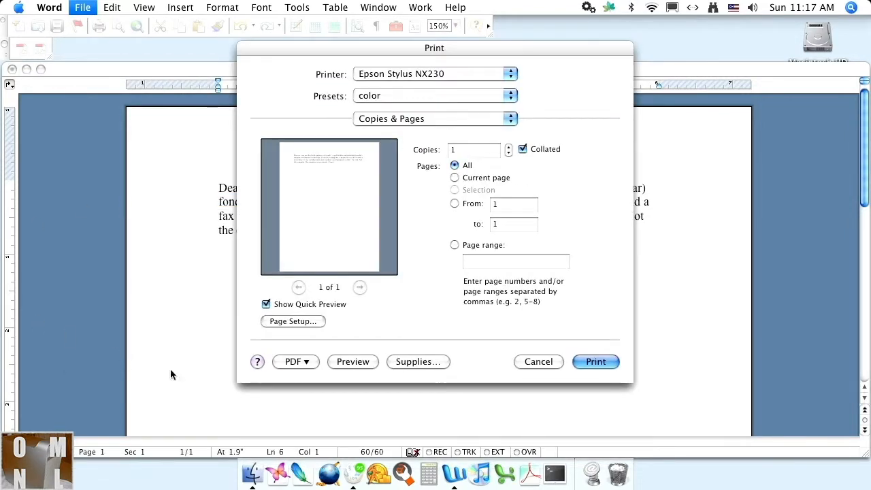
left_click(295, 362)
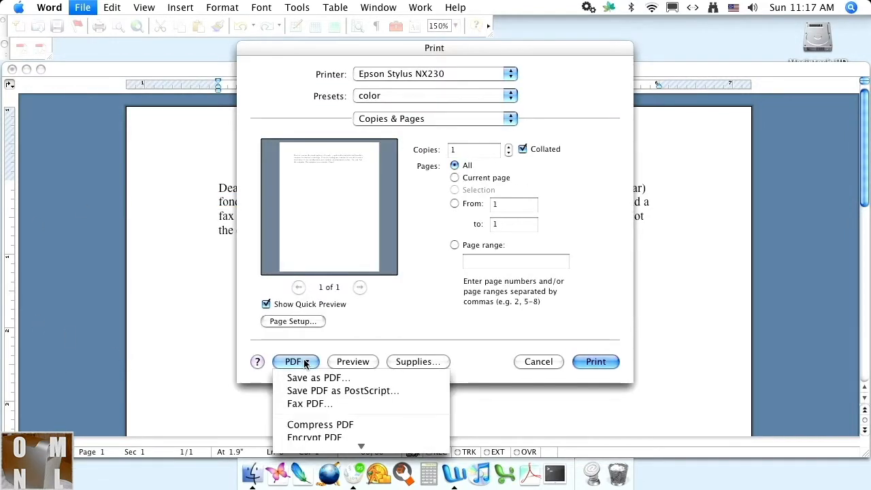
mouse_move(316, 403)
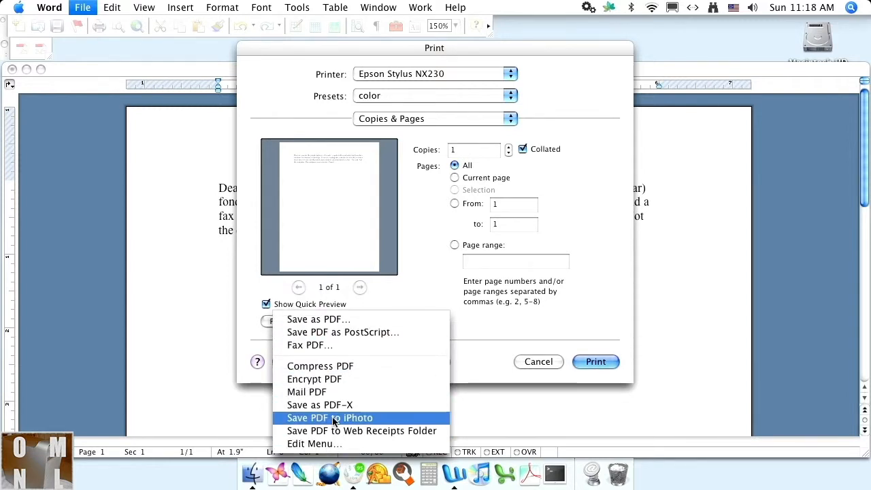
mouse_move(314, 346)
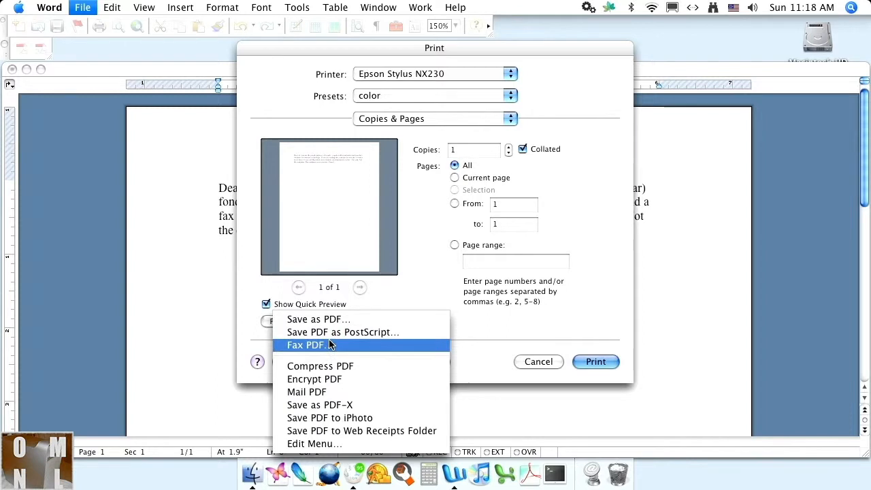
left_click(307, 346)
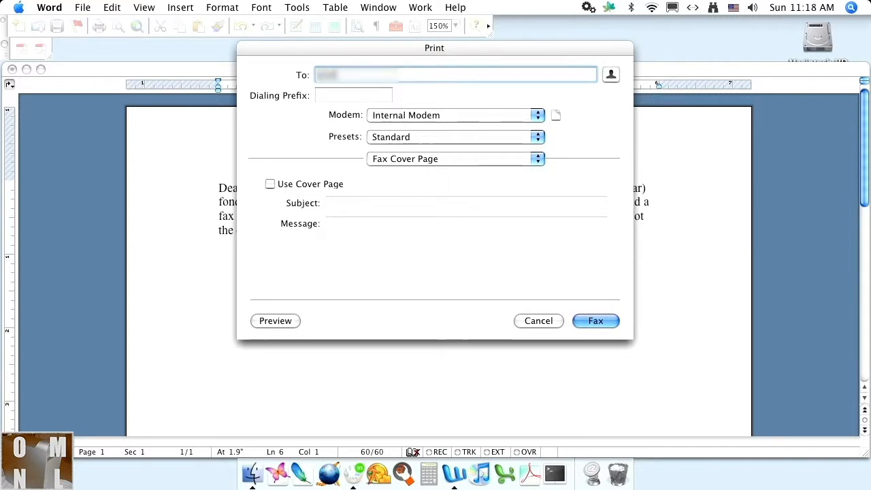
Begin a dialing prefix of 99 and switch the fax preset to black & white.
left_click(354, 95)
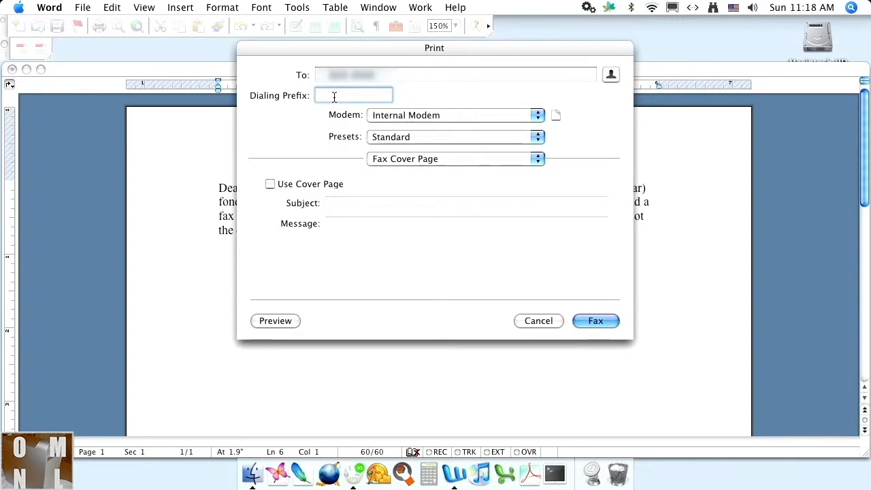
type("99,")
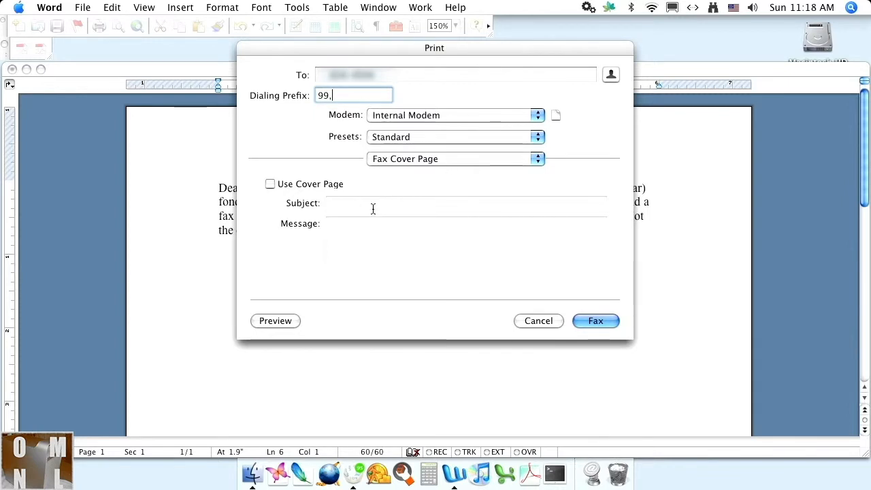
type("te")
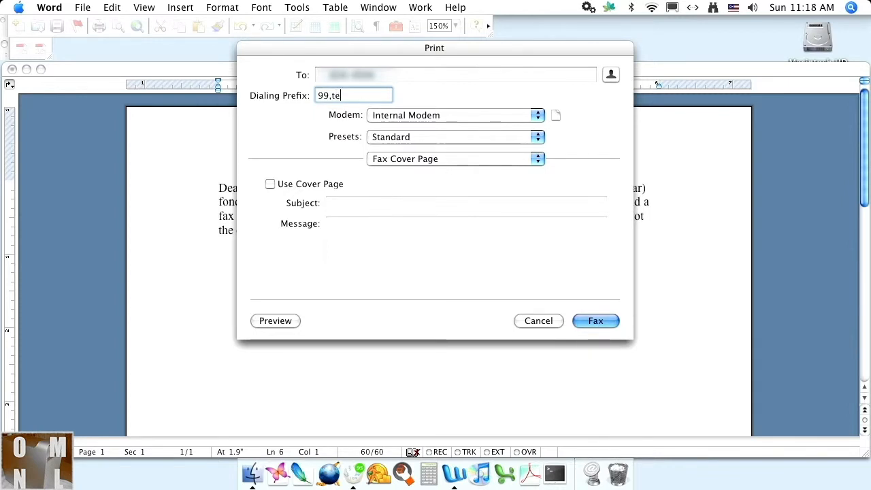
key("Backspace")
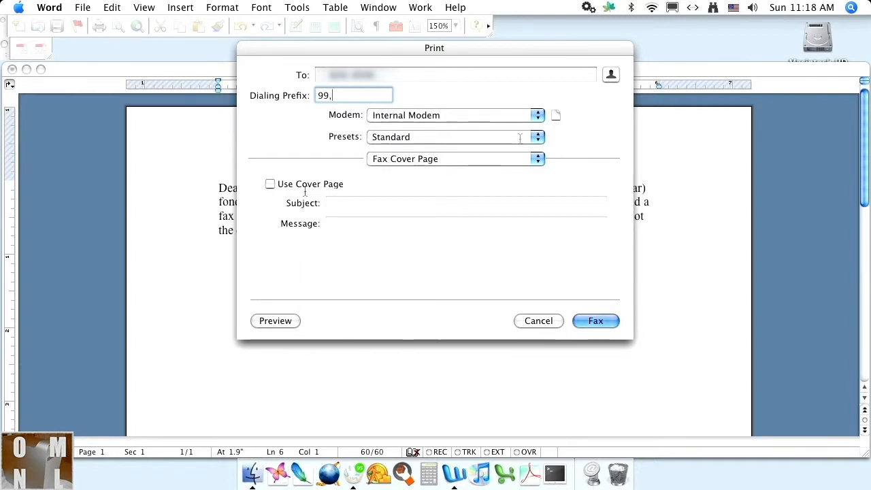
left_click(537, 136)
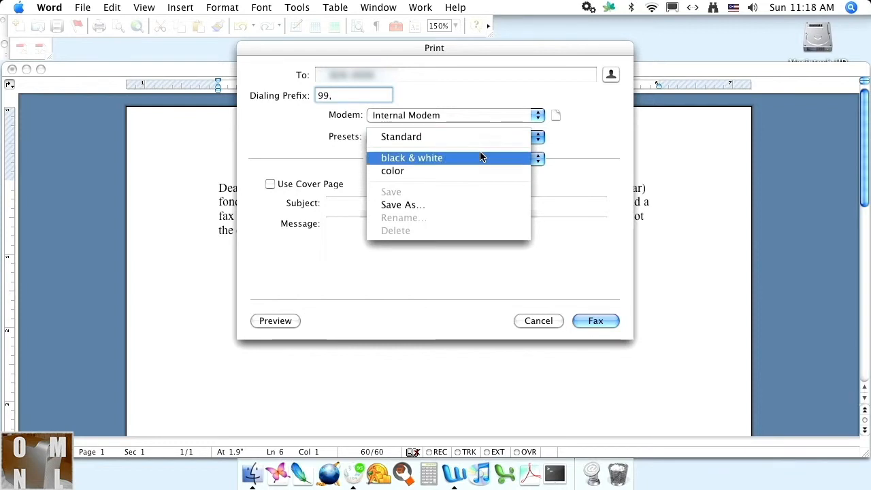
left_click(411, 158)
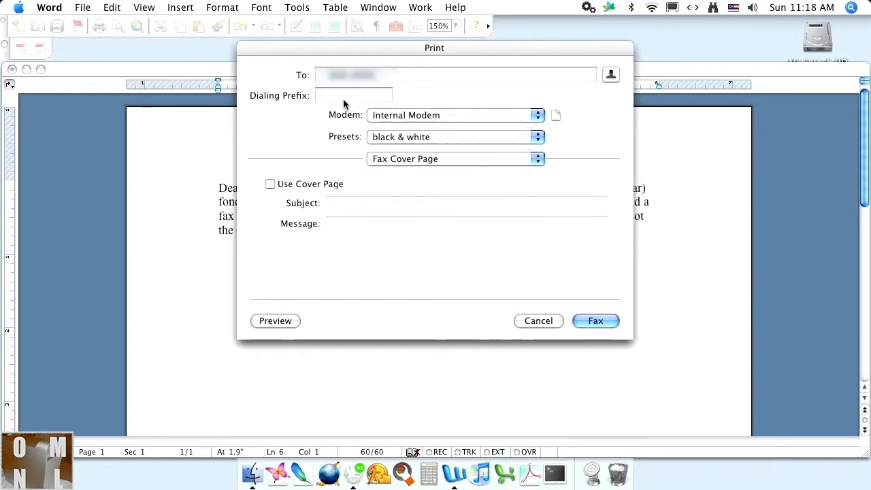
Re-enter the dialing prefix as *99, and send the fax through the Internal Modem.
left_click(354, 95)
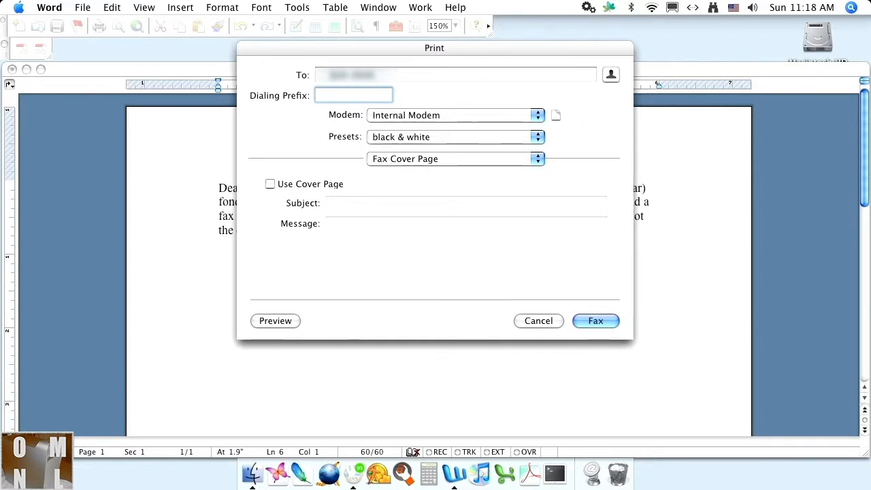
left_click(354, 96)
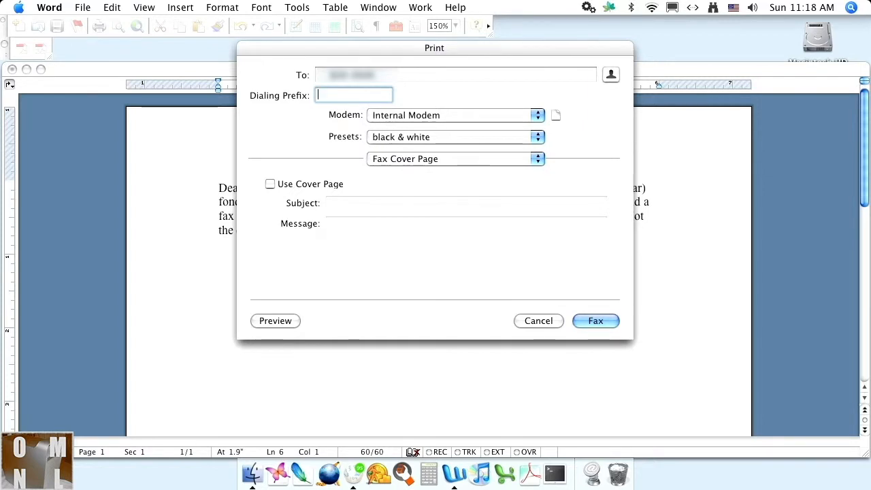
type("*")
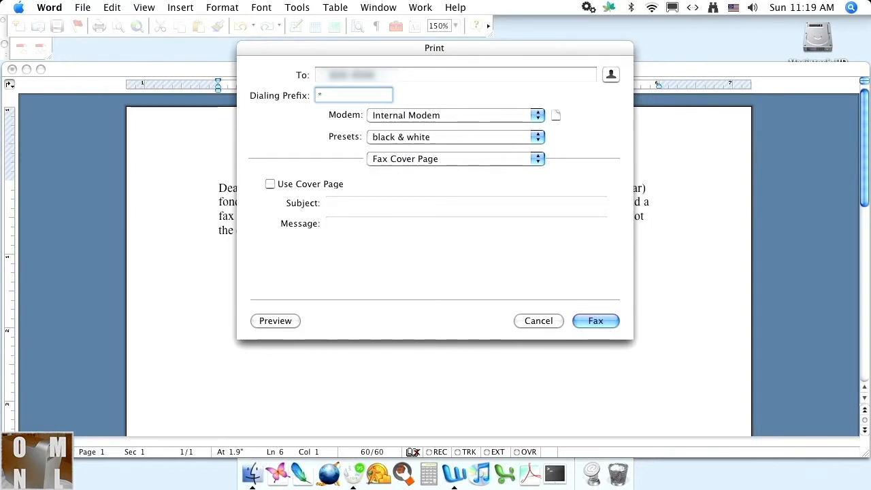
type("99,")
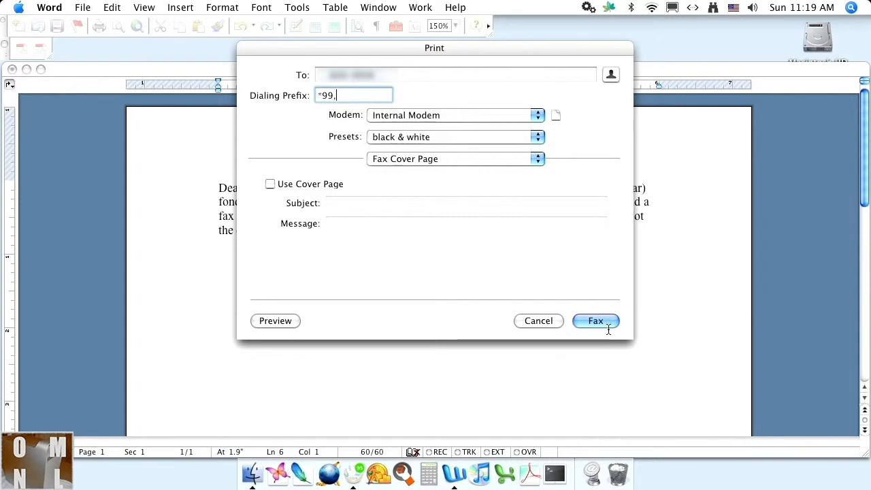
left_click(596, 321)
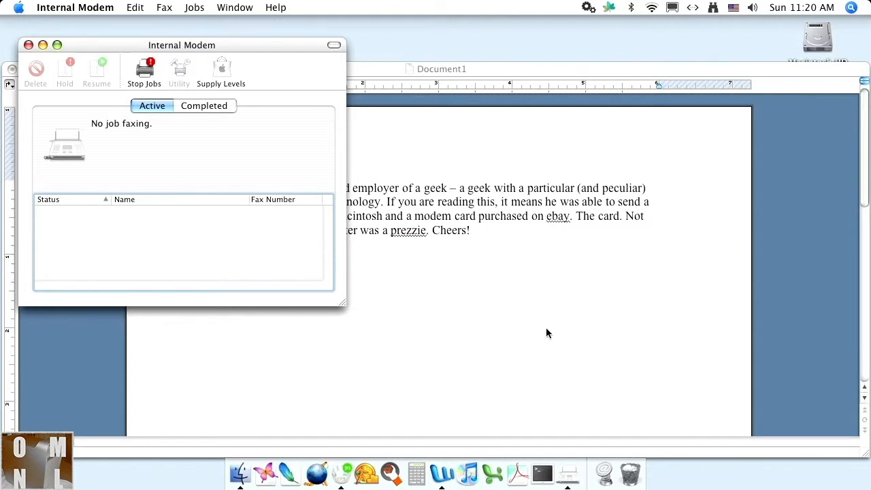
mouse_move(277, 101)
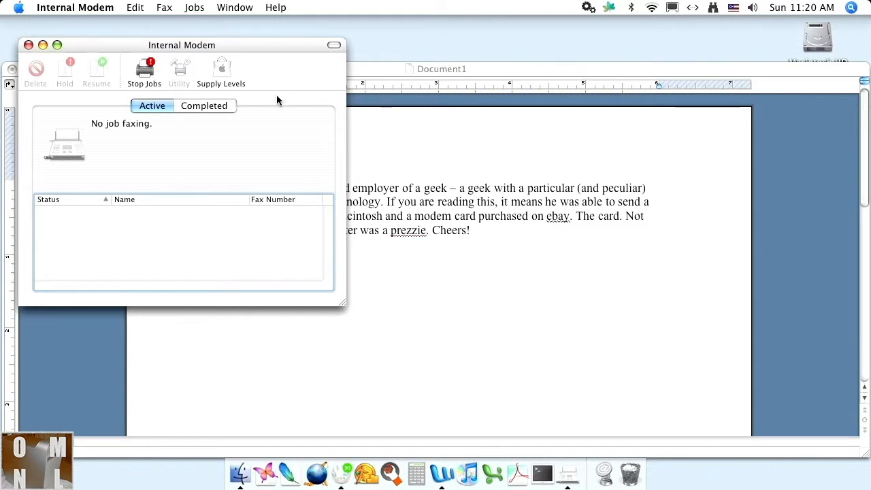
Show the Completed jobs, confirming the Microsoft Word fax is Finished.
left_click(204, 106)
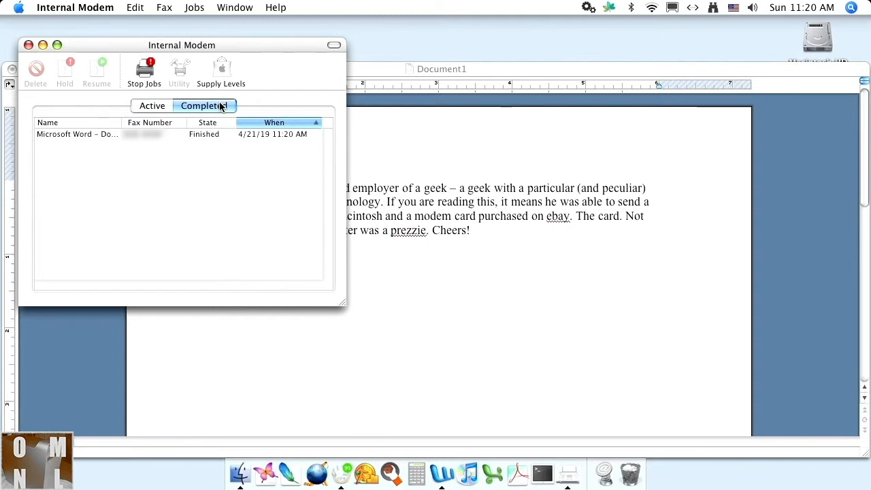
mouse_move(171, 139)
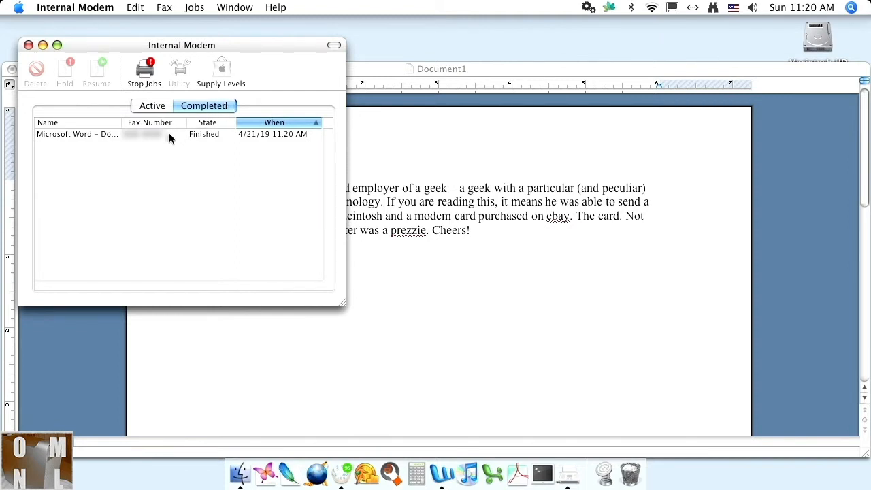